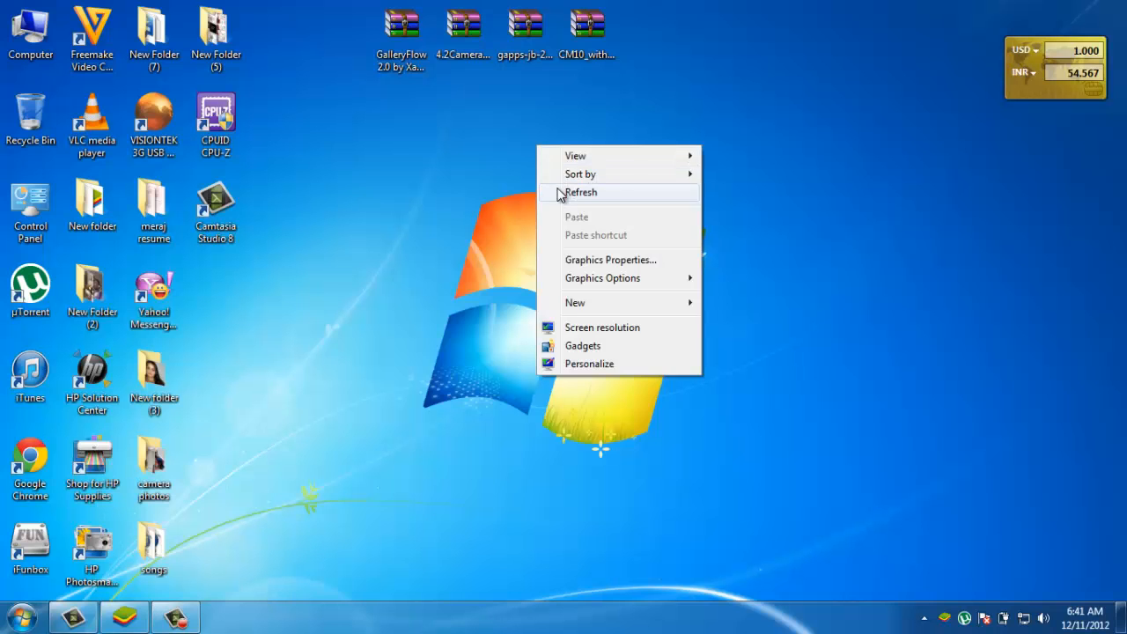
Step: Refresh the Windows 7 desktop and launch Chrome to its new-tab apps page
{"action": "left_click", "coordinate": [581, 192]}
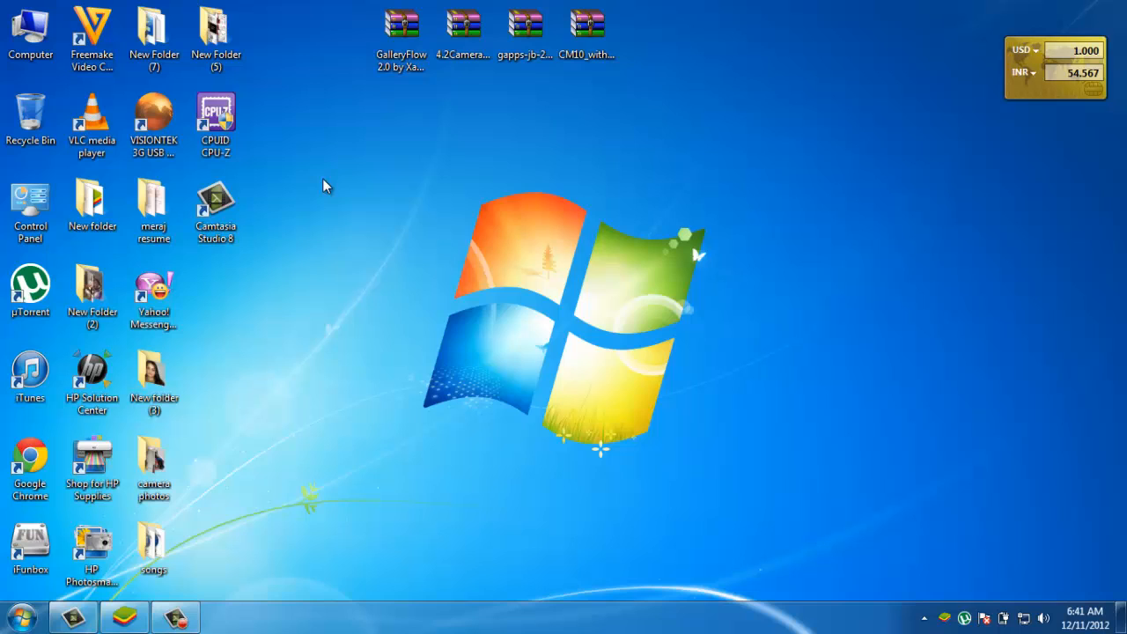
{"action": "left_click", "coordinate": [153, 545]}
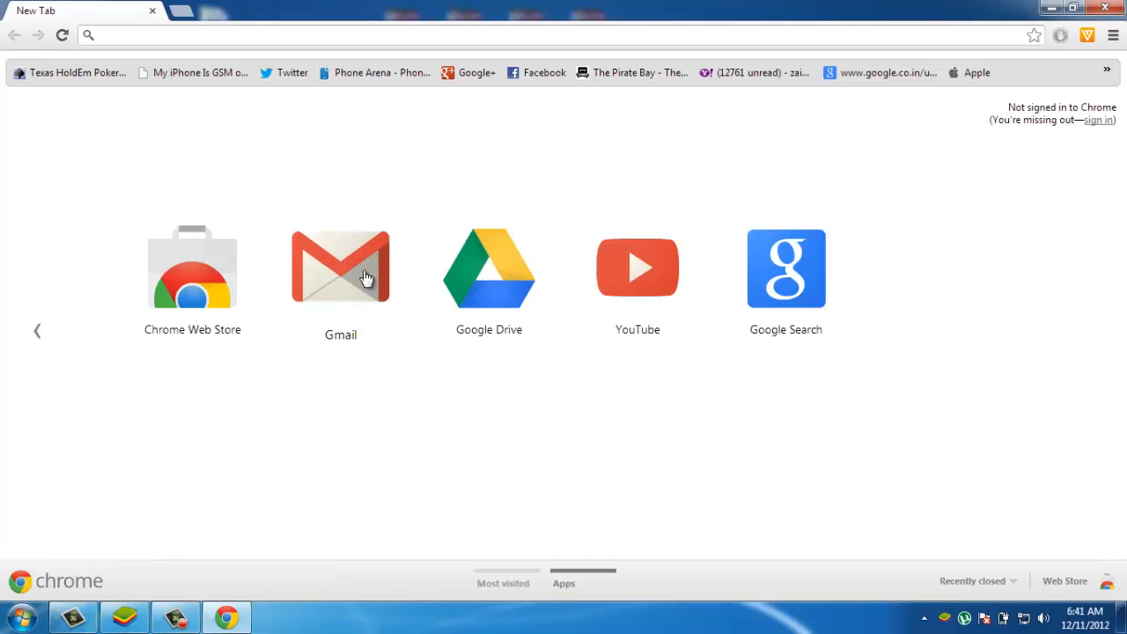
Step: Compose a new Gmail message and attach the photo IMG_0006.JPG from the Desktop folder
{"action": "left_click", "coordinate": [340, 267]}
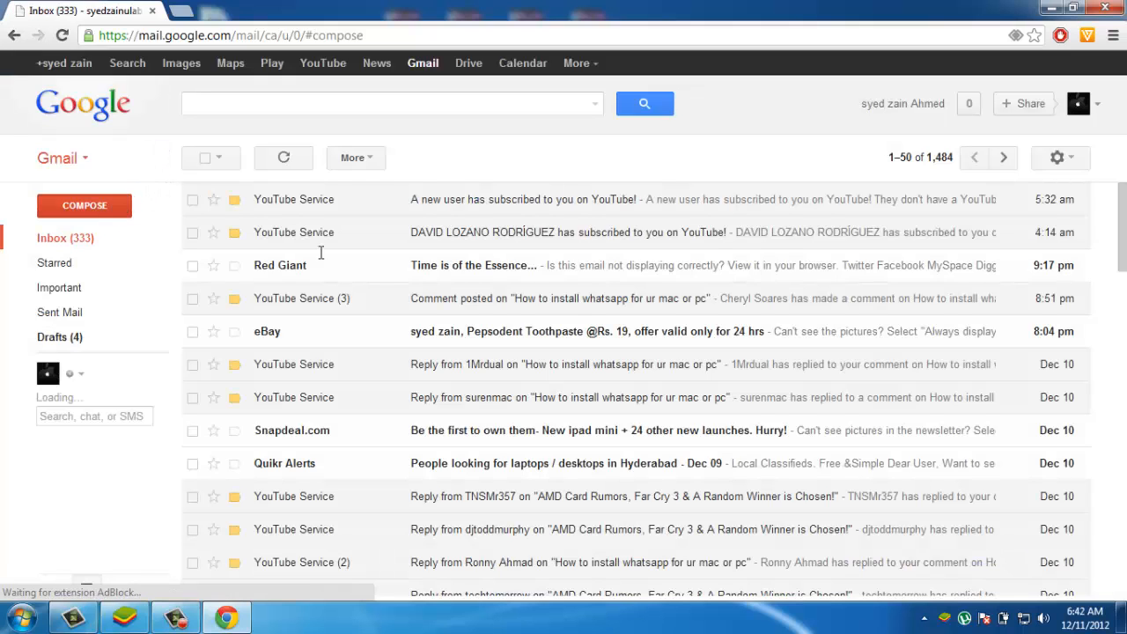
{"action": "left_click", "coordinate": [84, 204]}
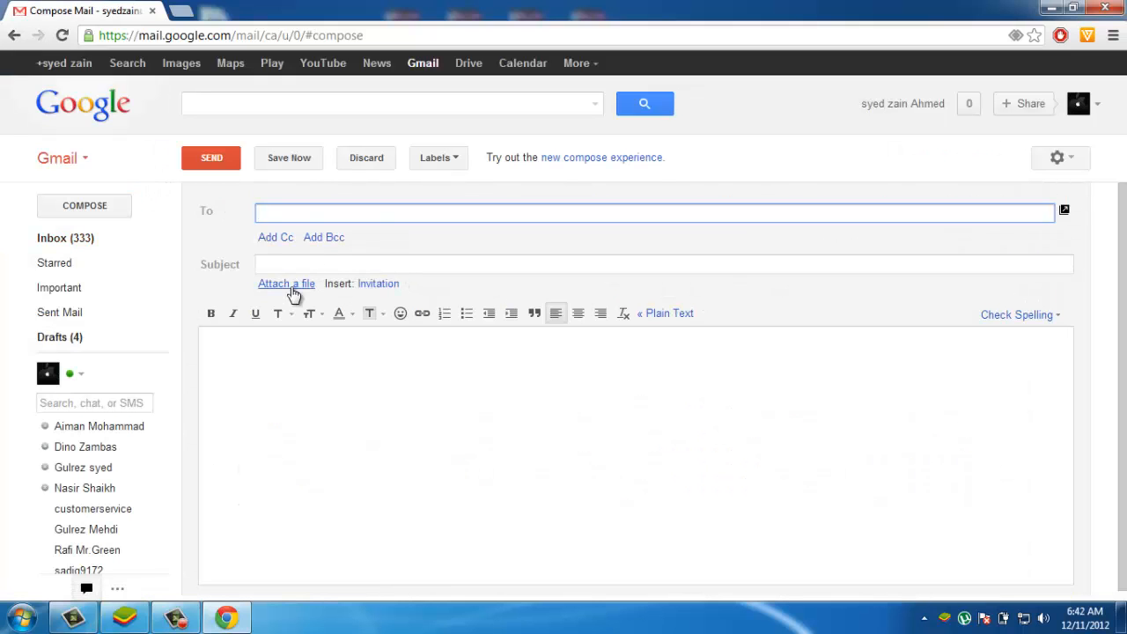
{"action": "left_click", "coordinate": [285, 281]}
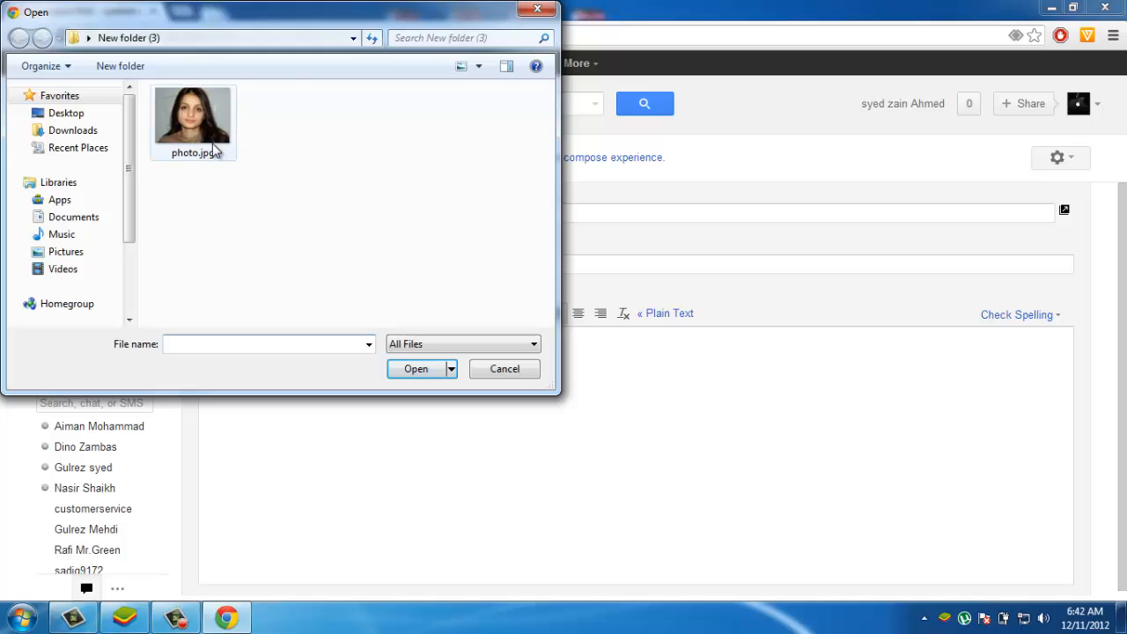
{"action": "left_click", "coordinate": [194, 115]}
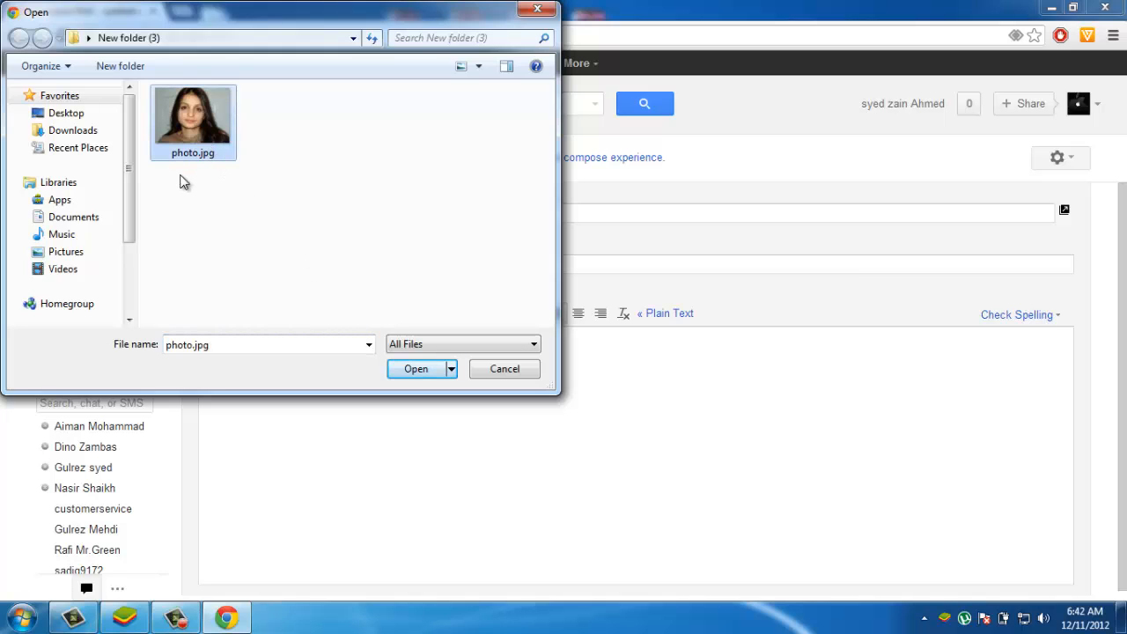
{"action": "left_click", "coordinate": [67, 112]}
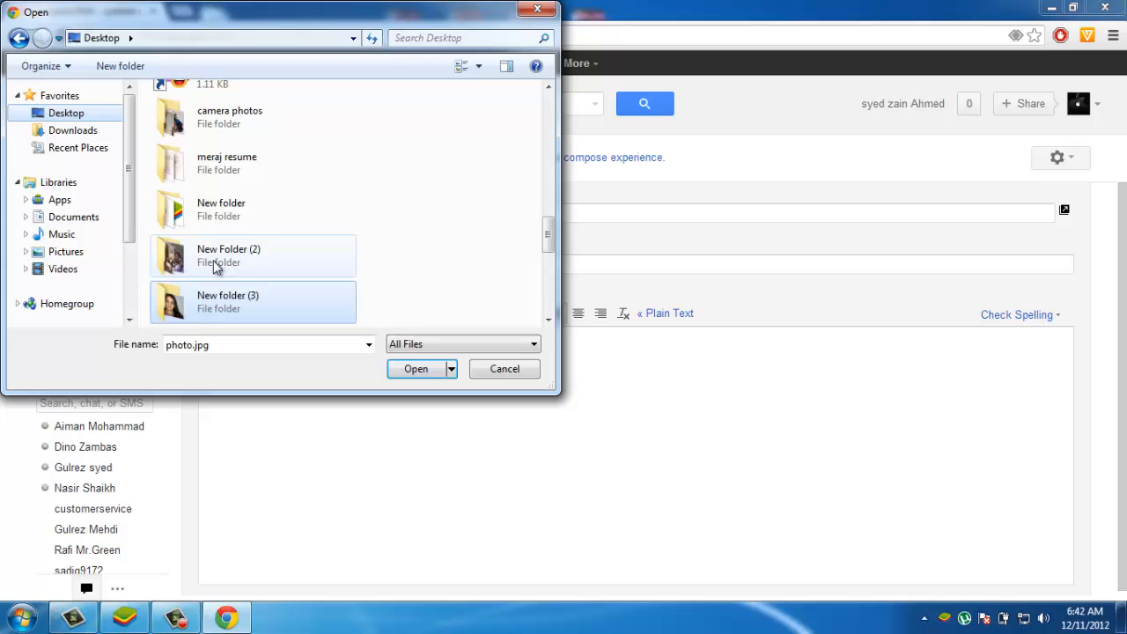
{"action": "double_click", "coordinate": [229, 116]}
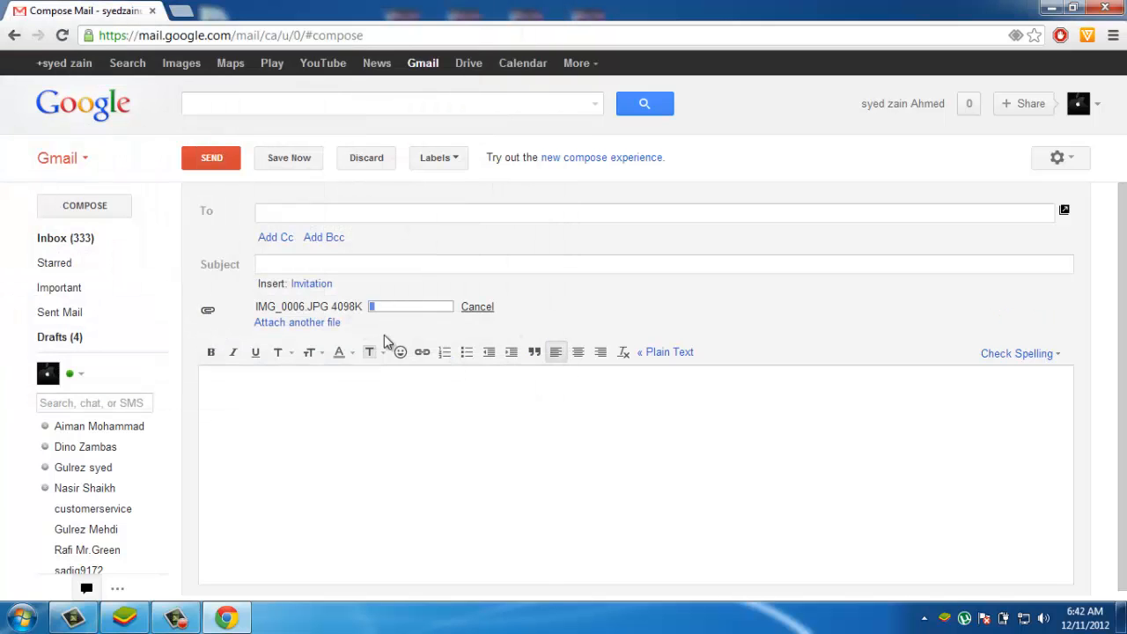
Step: Address the message to the suggested contact matching 'SY' and send it without a subject
{"action": "left_click", "coordinate": [655, 212]}
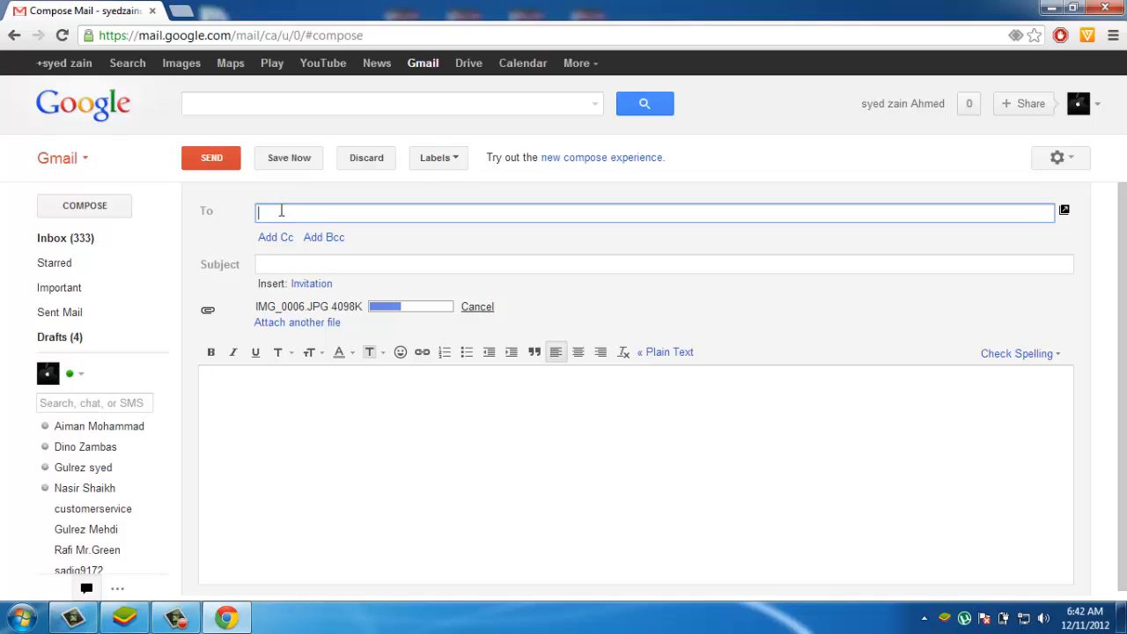
{"action": "type", "text": "SY"}
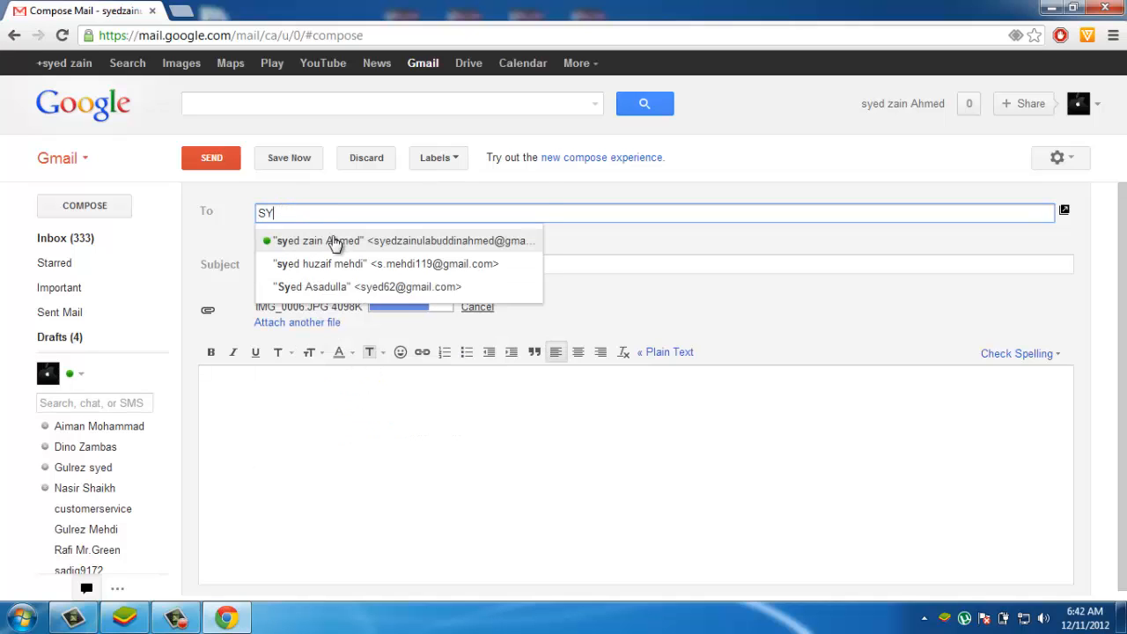
{"action": "left_click", "coordinate": [405, 239]}
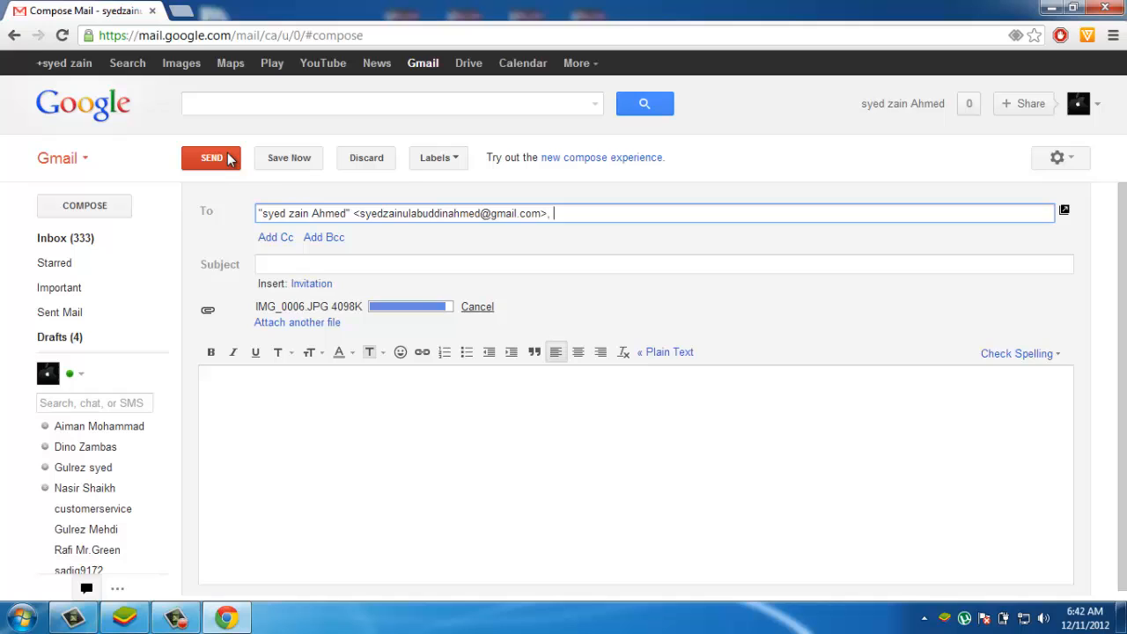
{"action": "left_click", "coordinate": [212, 158]}
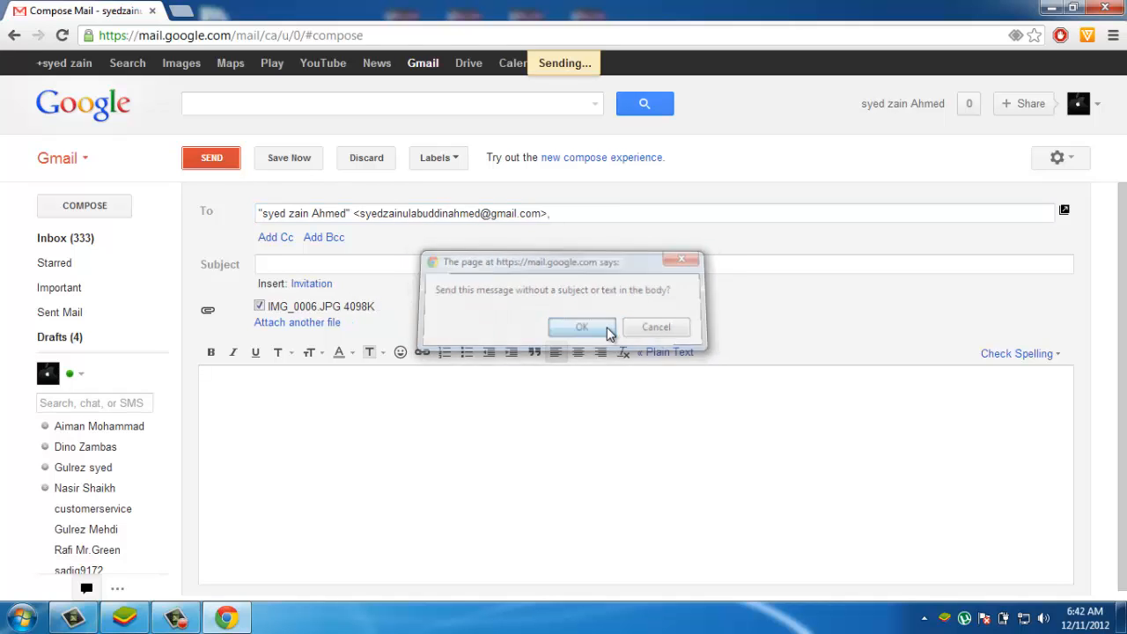
{"action": "left_click", "coordinate": [581, 326]}
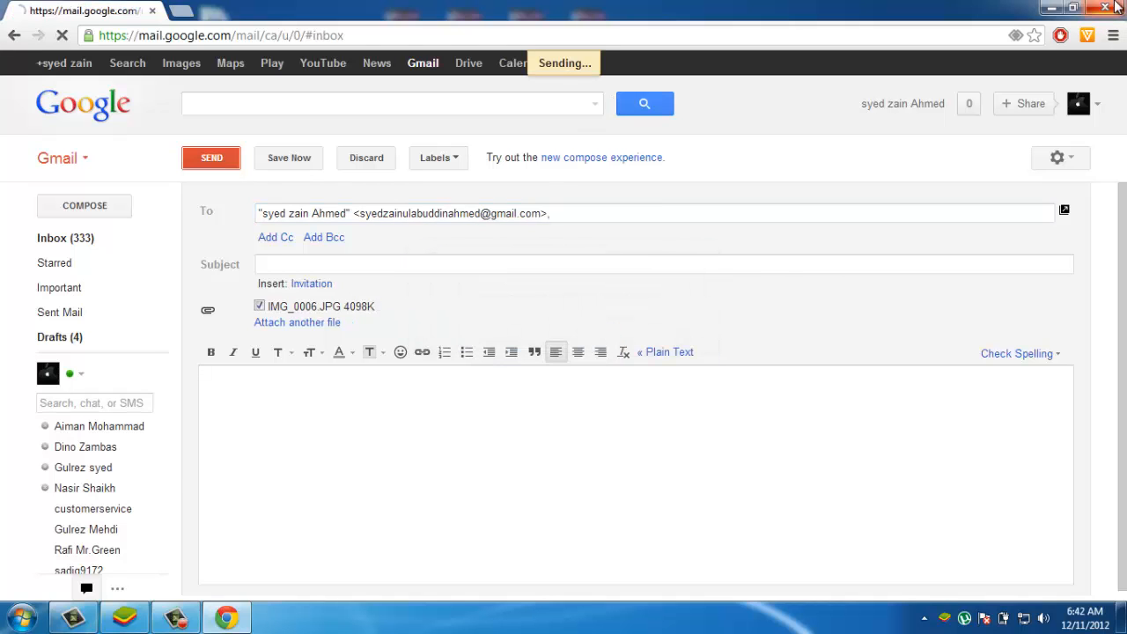
{"action": "left_click", "coordinate": [1072, 9]}
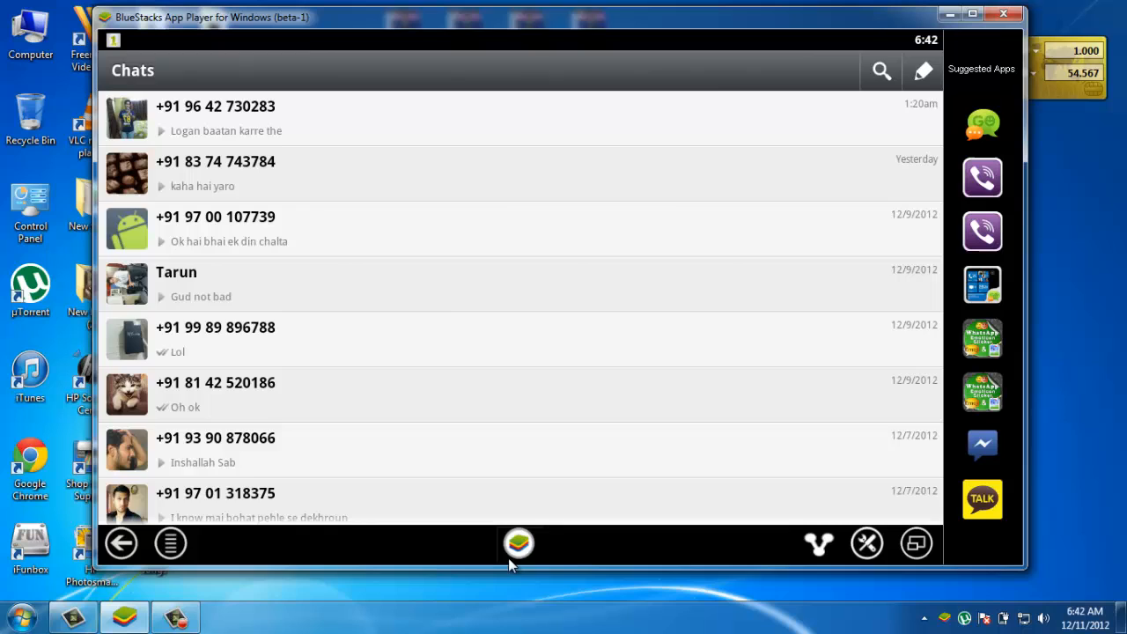
Step: Return from the WhatsApp chat list to the BlueStacks My Apps home screen
{"action": "left_click", "coordinate": [121, 542]}
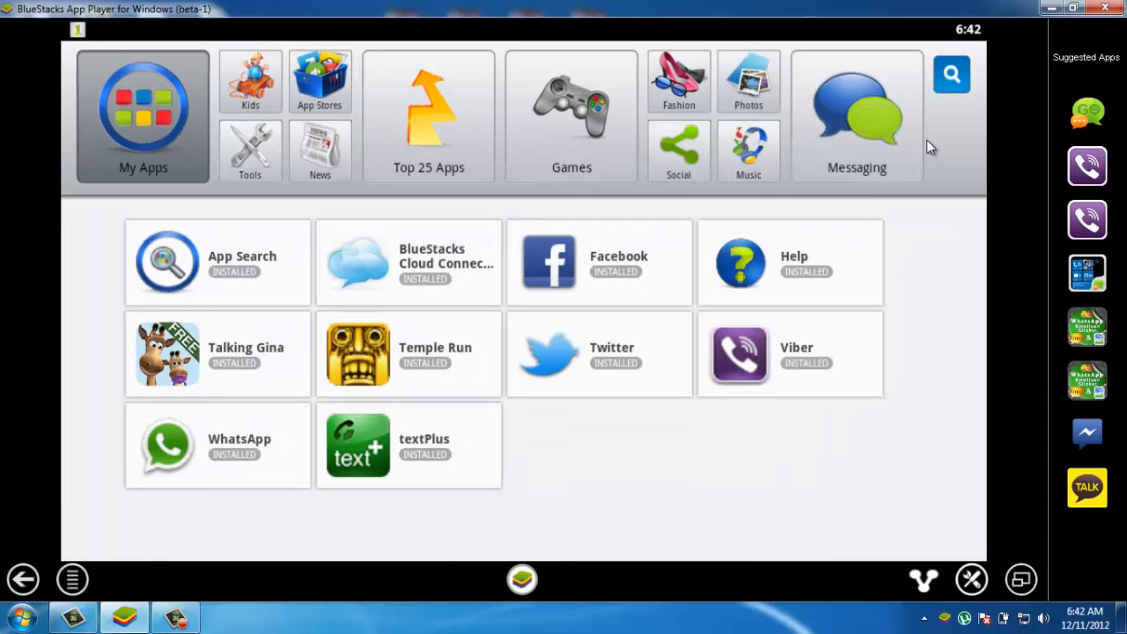
{"action": "mouse_move", "coordinate": [827, 280]}
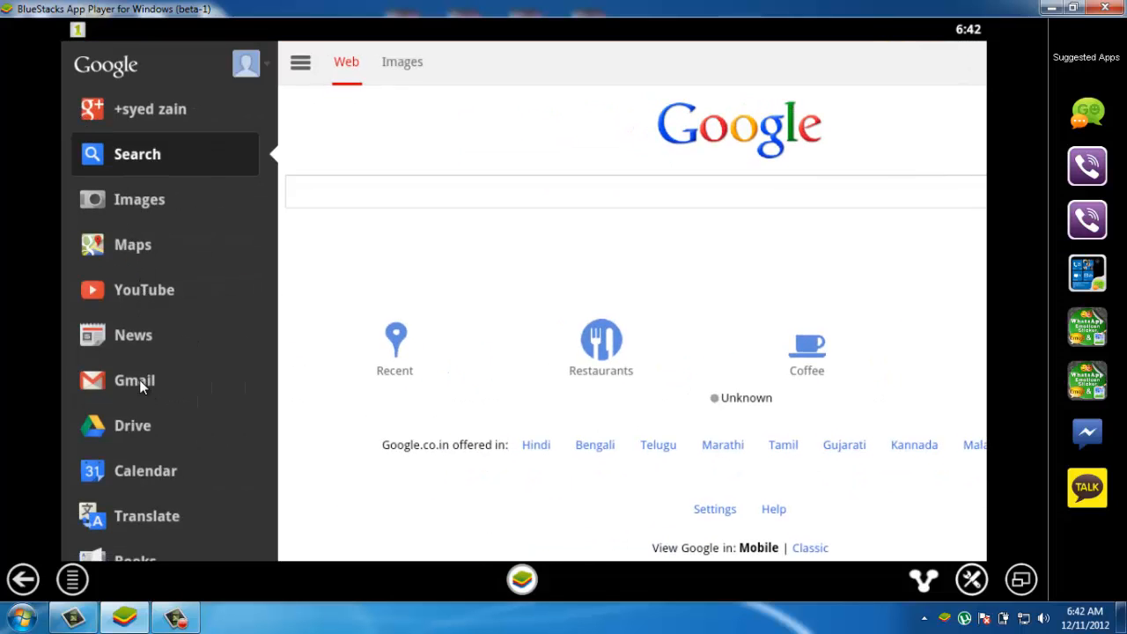
Step: Open the no-subject email in Gmail inside BlueStacks and view the attached IMG_0006.JPG photo
{"action": "left_click", "coordinate": [134, 381]}
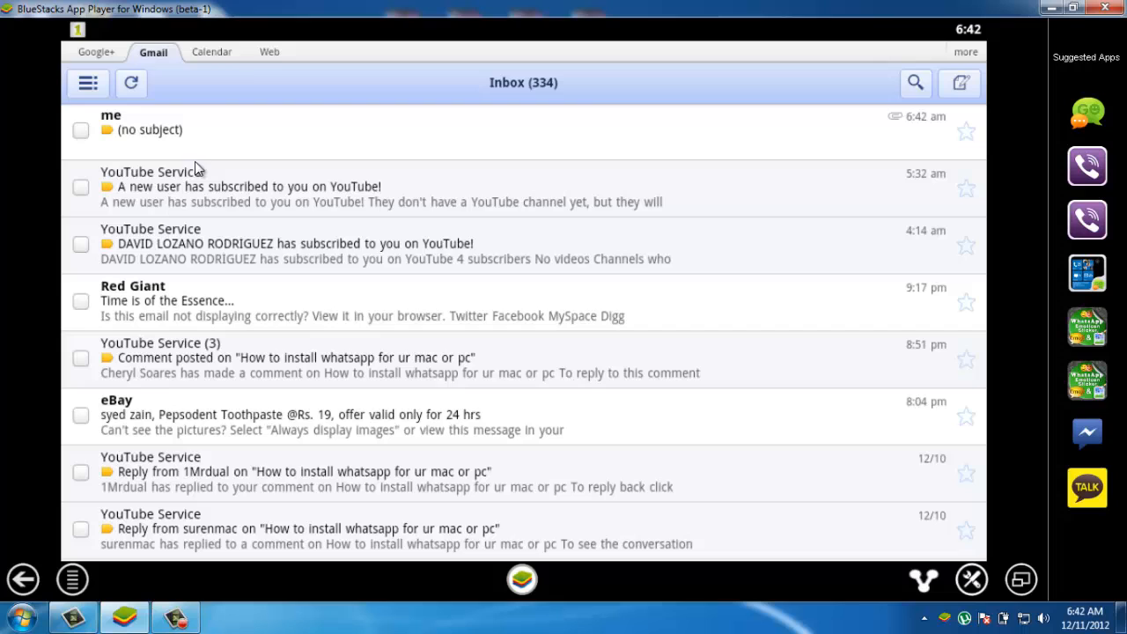
{"action": "left_click", "coordinate": [141, 130]}
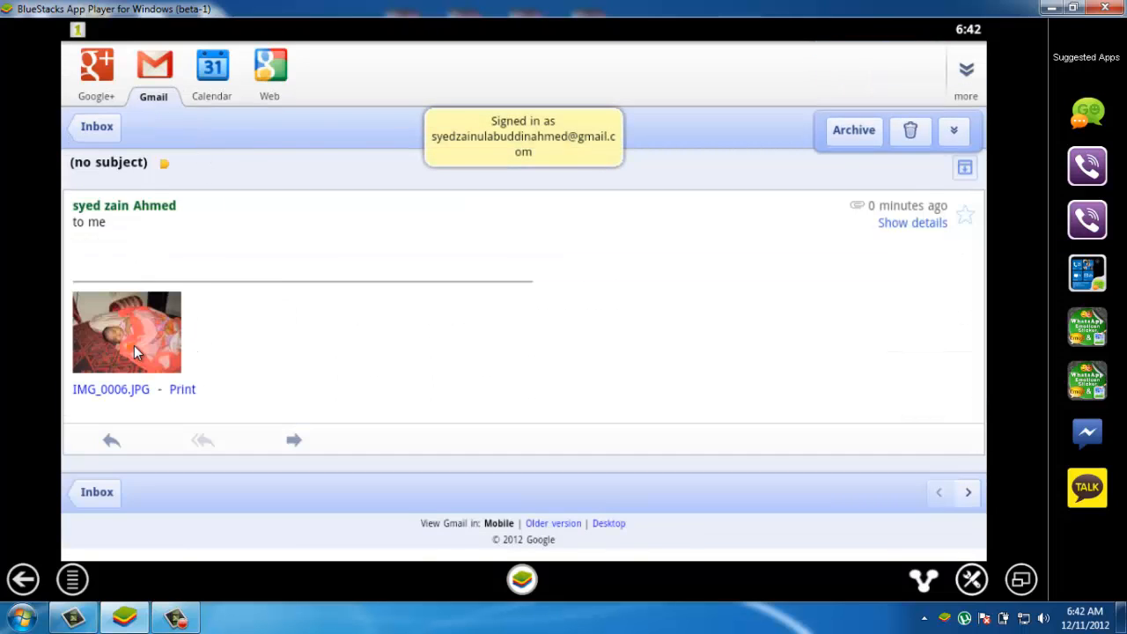
{"action": "left_click", "coordinate": [127, 331]}
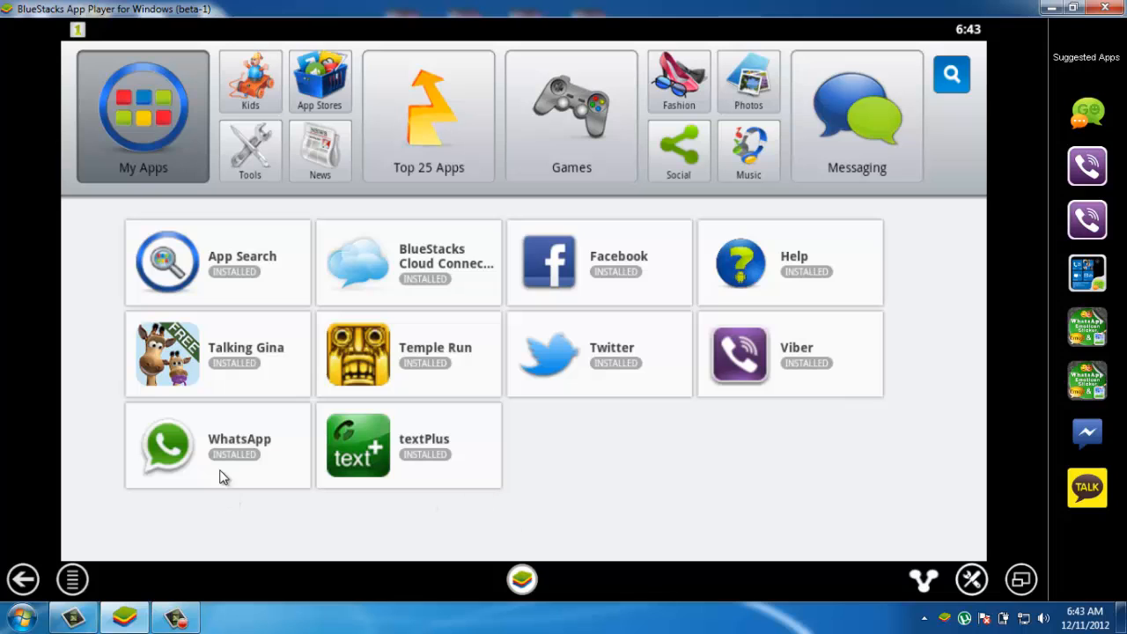
Step: Launch WhatsApp, view its contacts list via the menu, and return to Chats
{"action": "left_click", "coordinate": [167, 446]}
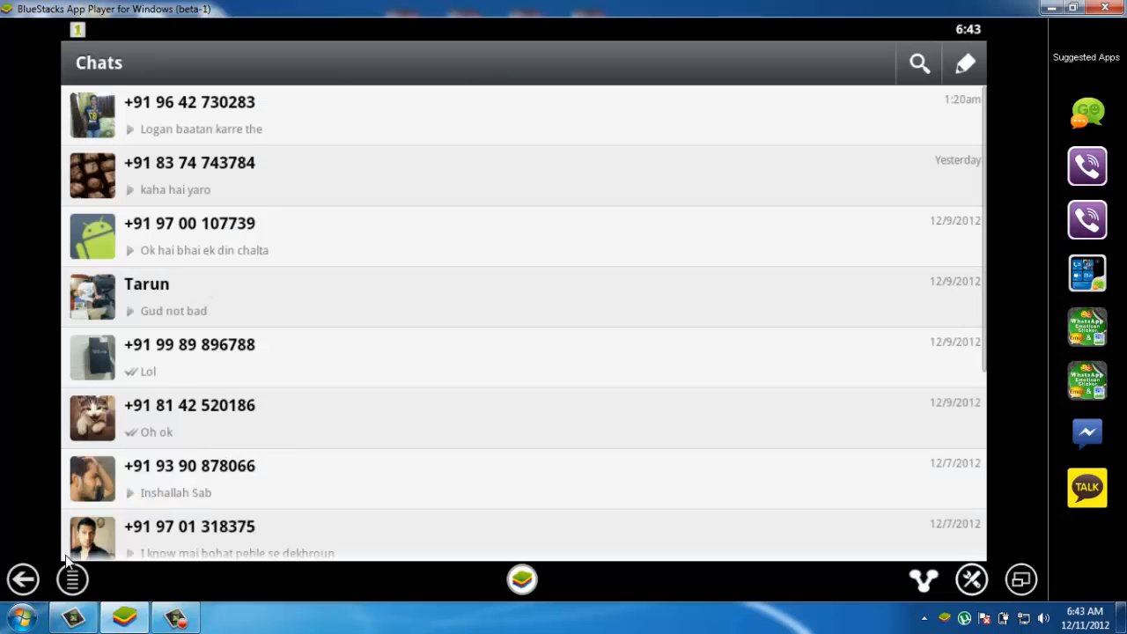
{"action": "left_click", "coordinate": [72, 577]}
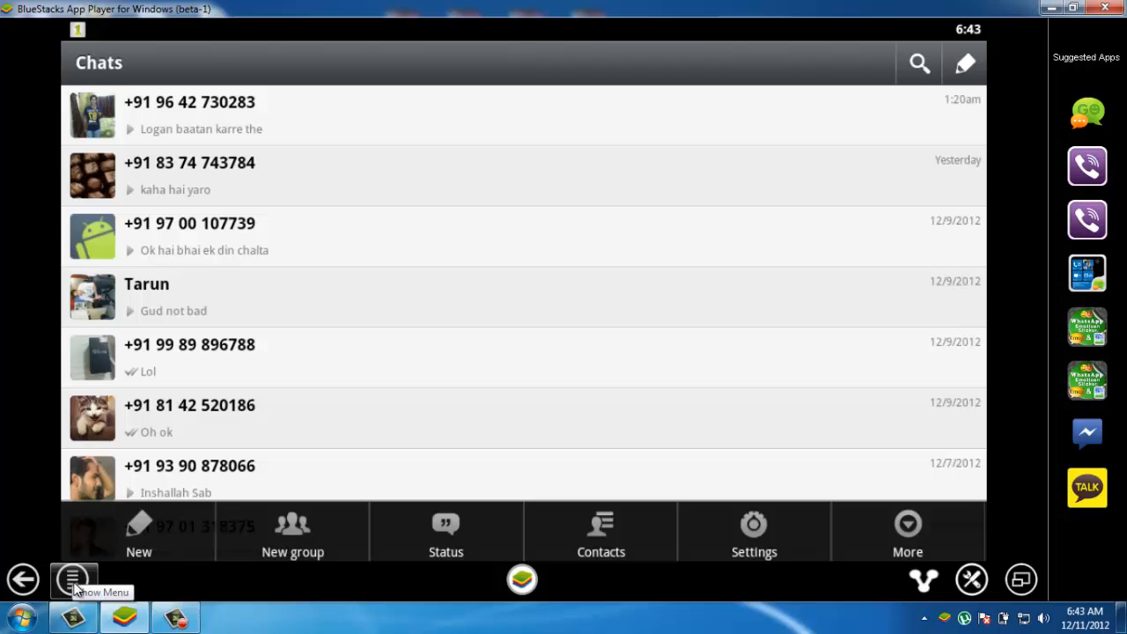
{"action": "mouse_move", "coordinate": [591, 553]}
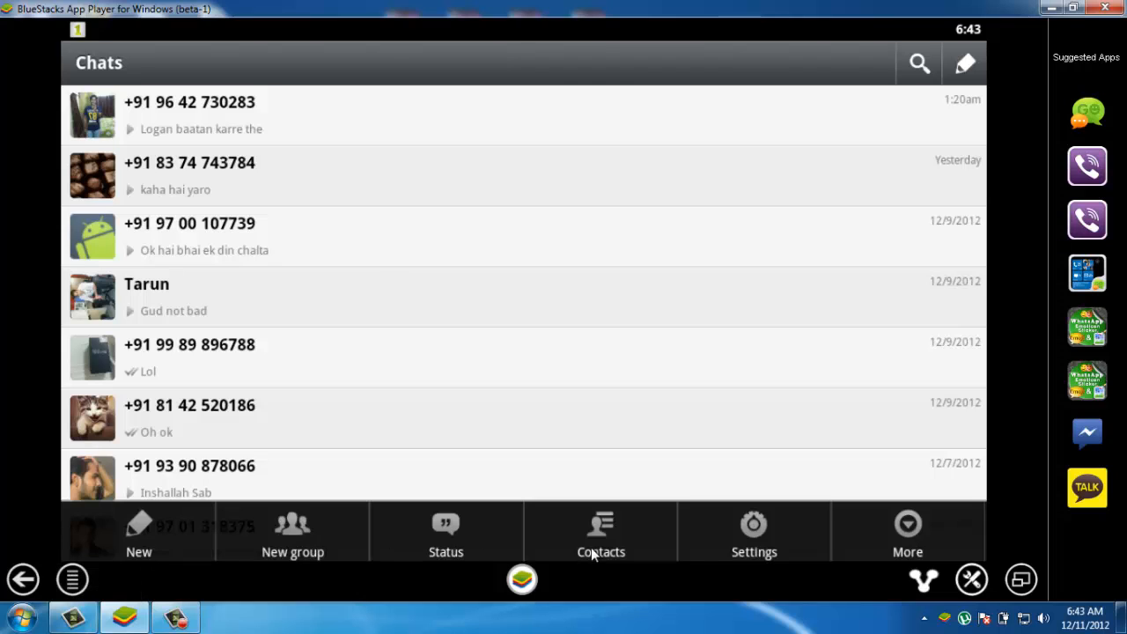
{"action": "left_click", "coordinate": [600, 531]}
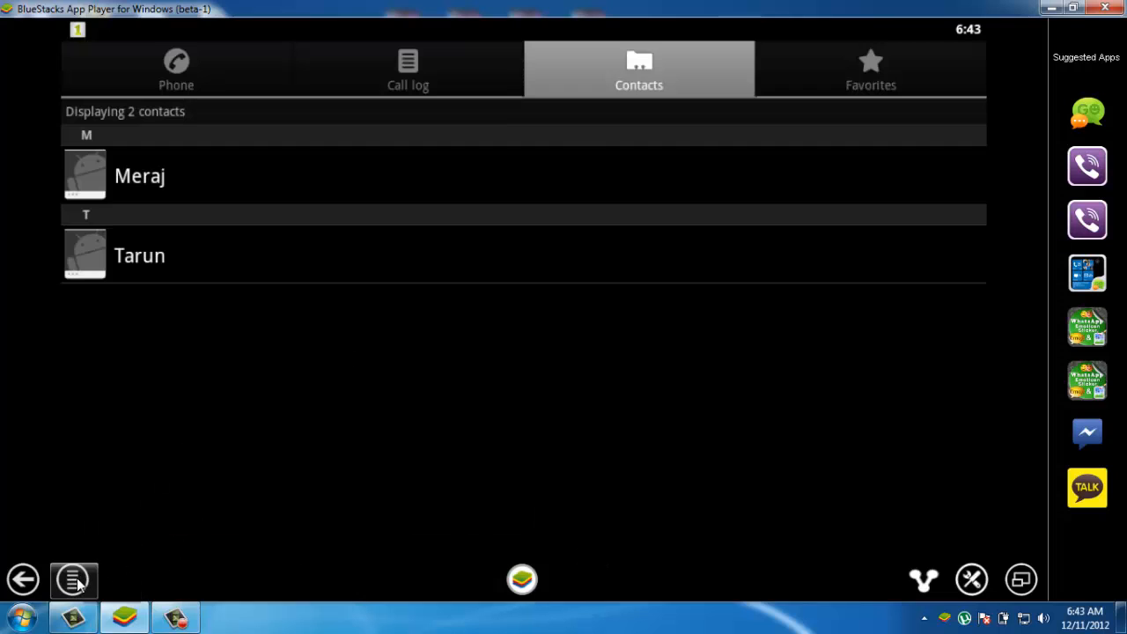
{"action": "left_click", "coordinate": [74, 580]}
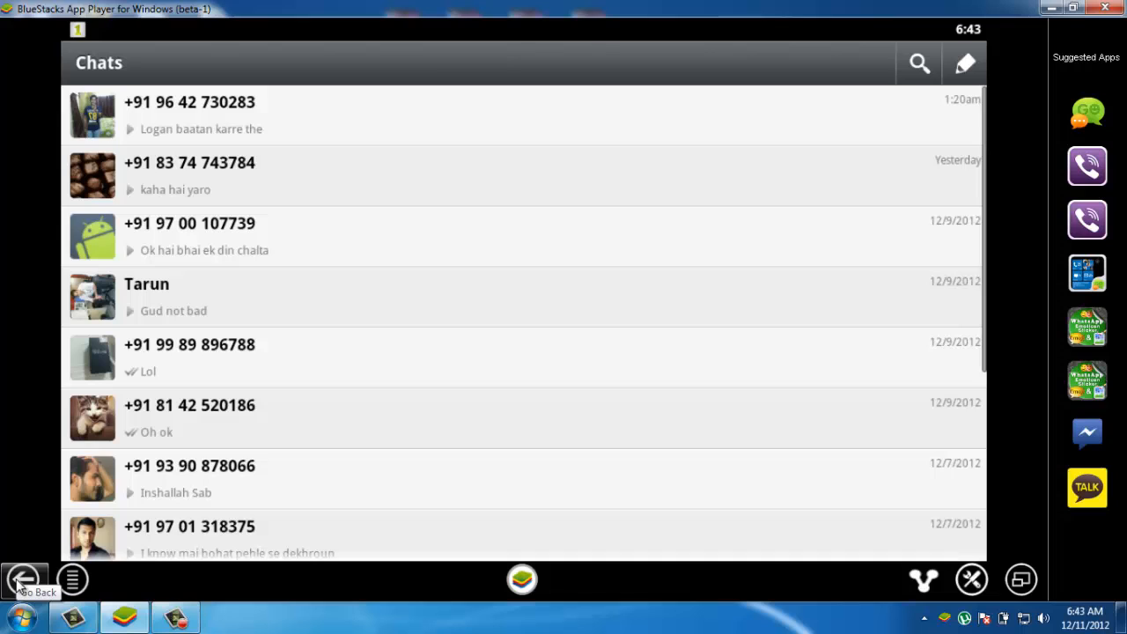
{"action": "mouse_move", "coordinate": [944, 96]}
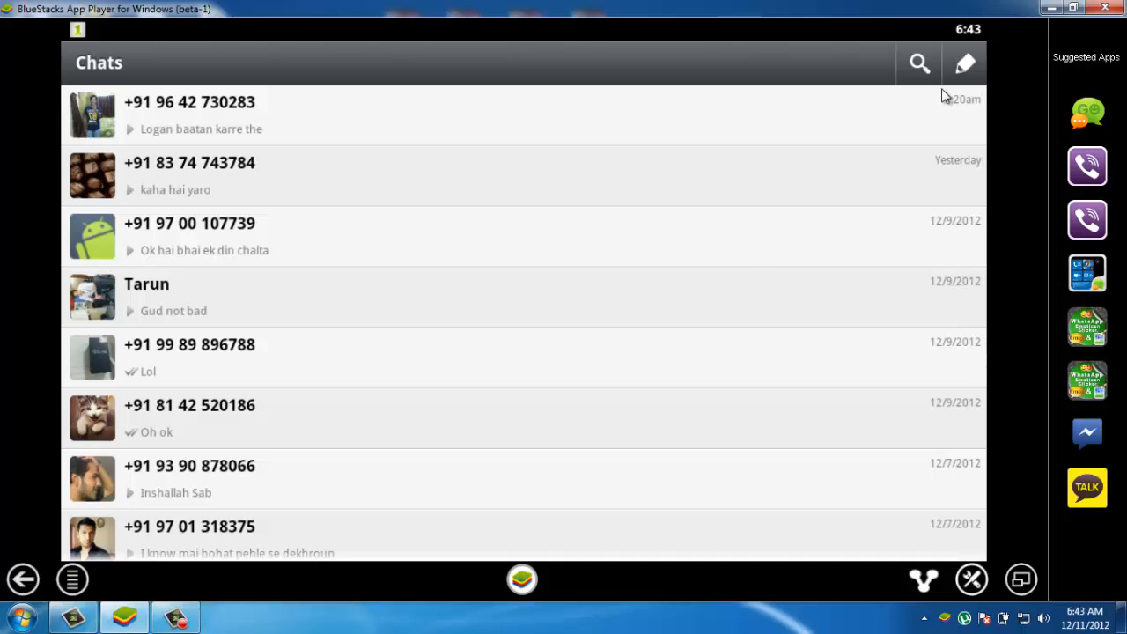
Step: Show a WhatsApp chat's attachment options, dismiss them, and close BlueStacks to the desktop
{"action": "left_click", "coordinate": [965, 63]}
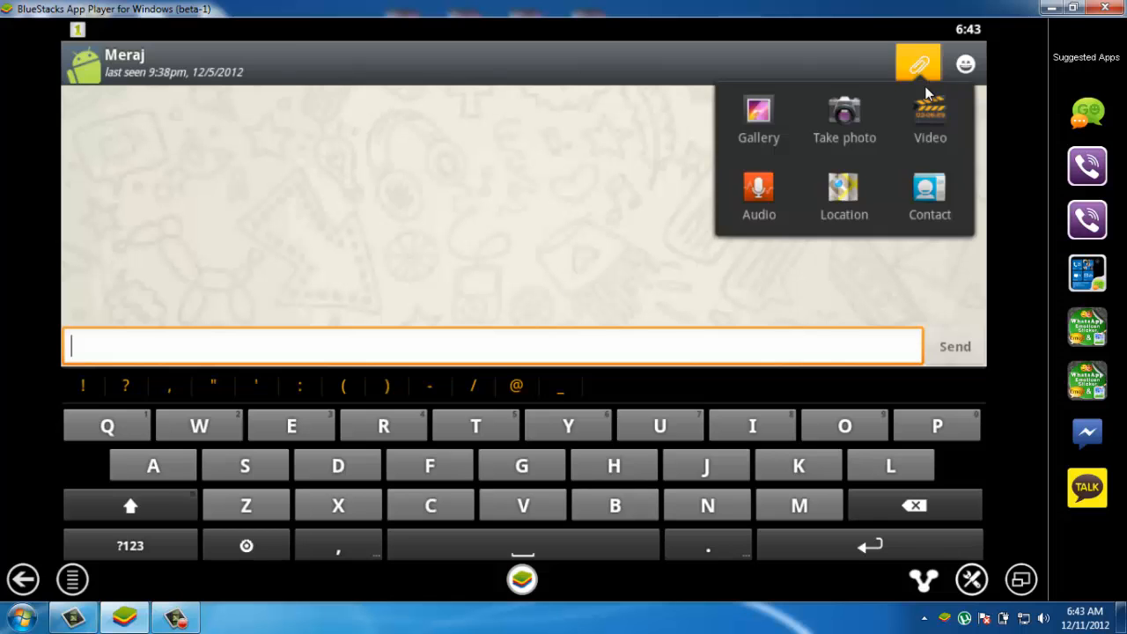
{"action": "left_click", "coordinate": [757, 120]}
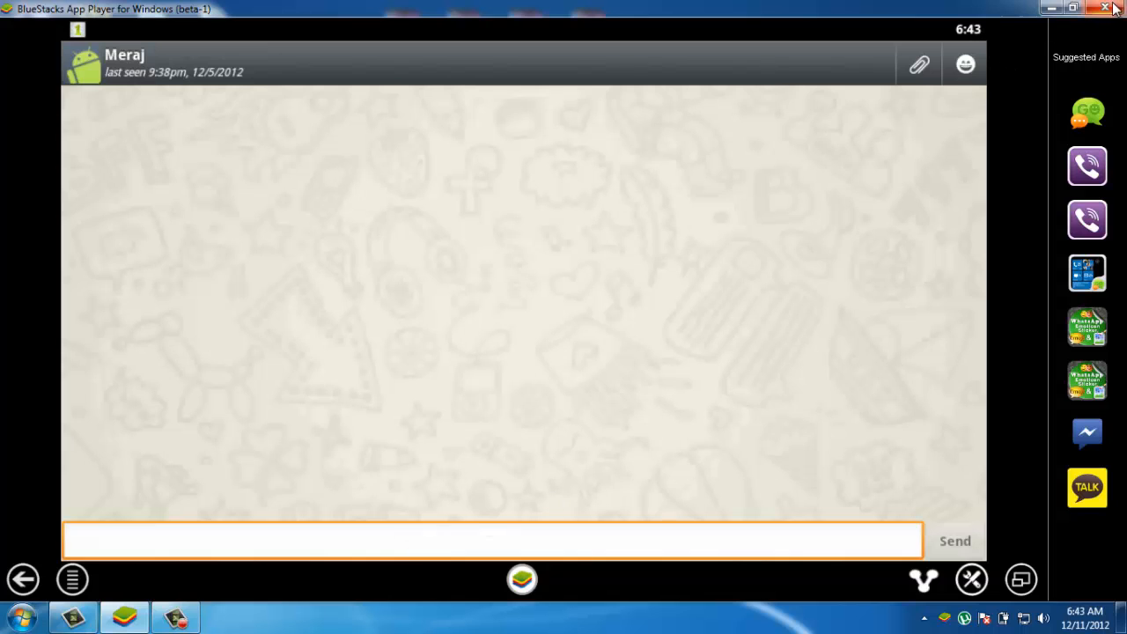
{"action": "left_click", "coordinate": [1105, 7]}
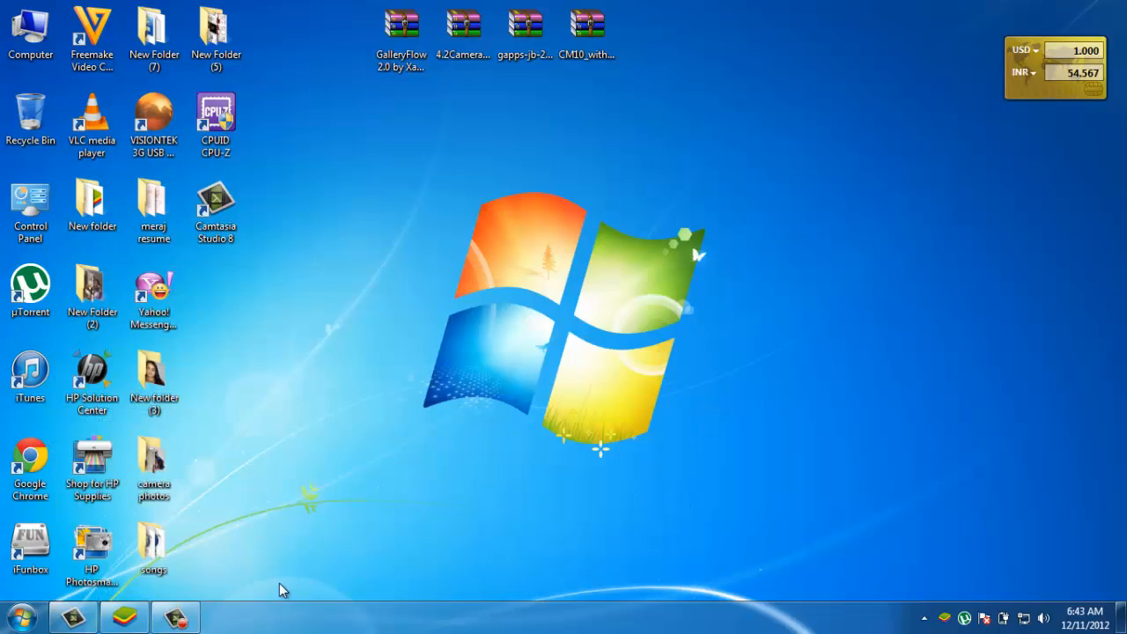